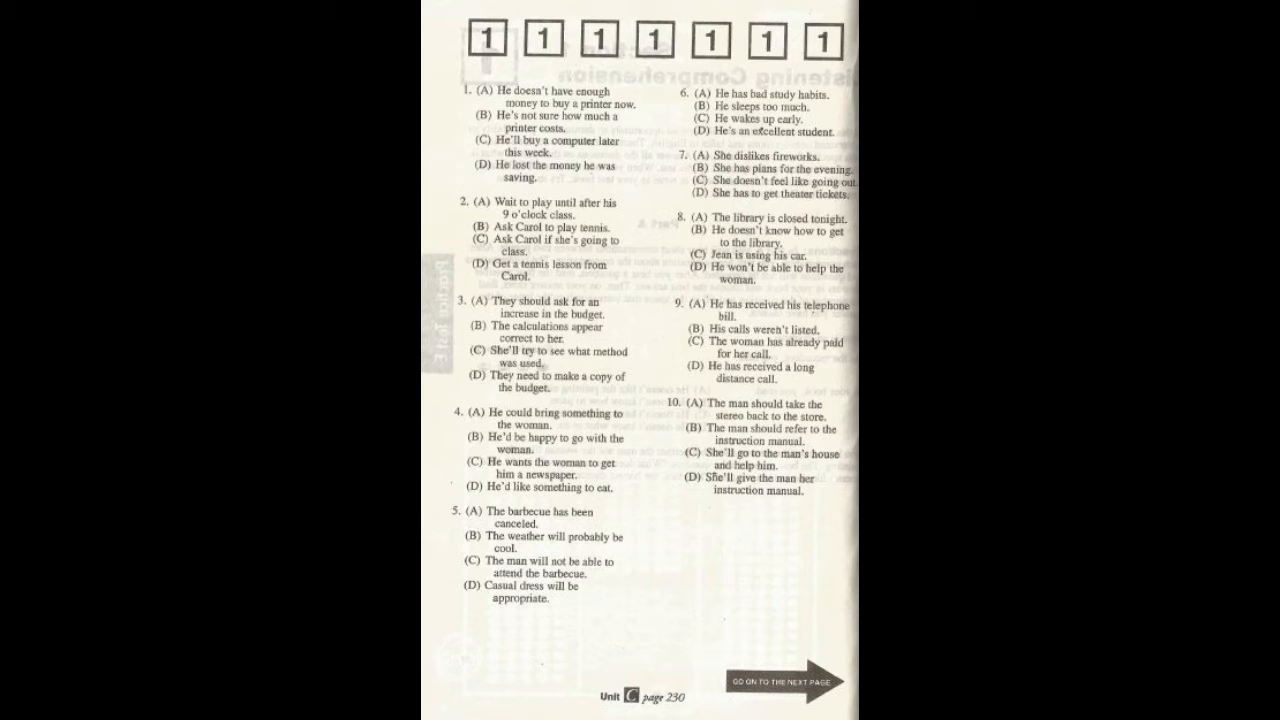
pyautogui.click(772, 684)
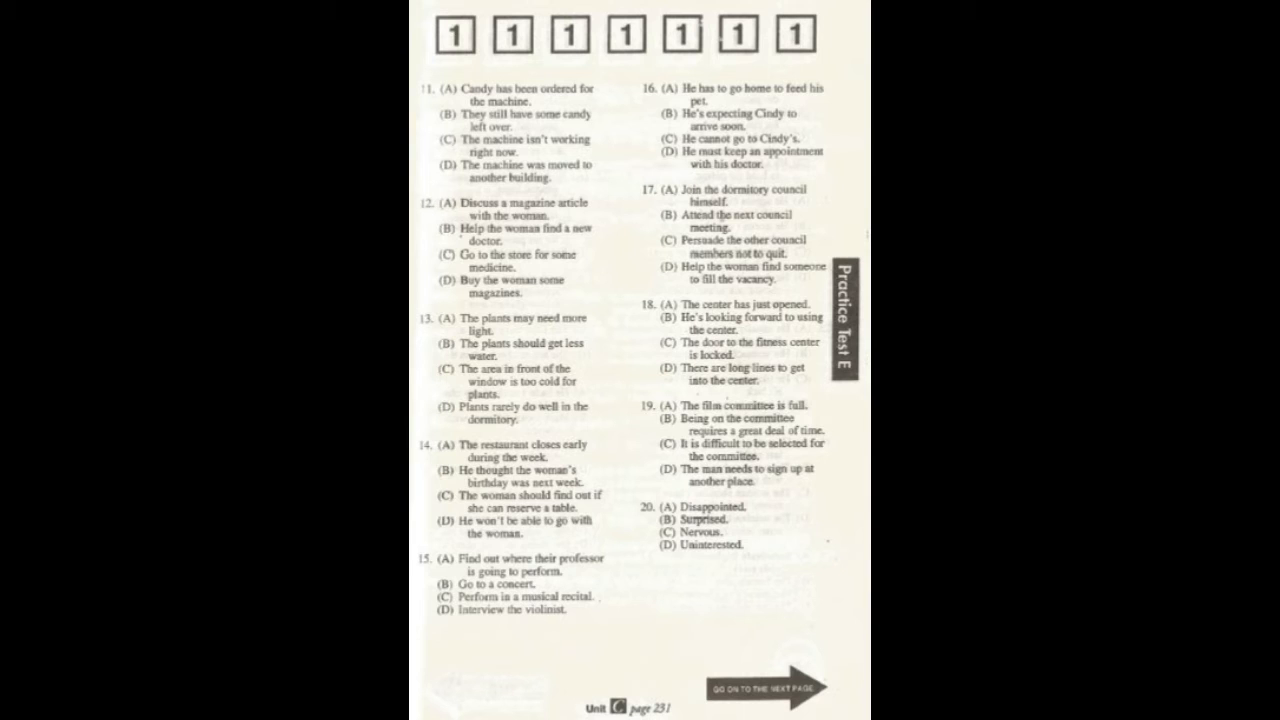
pyautogui.click(772, 688)
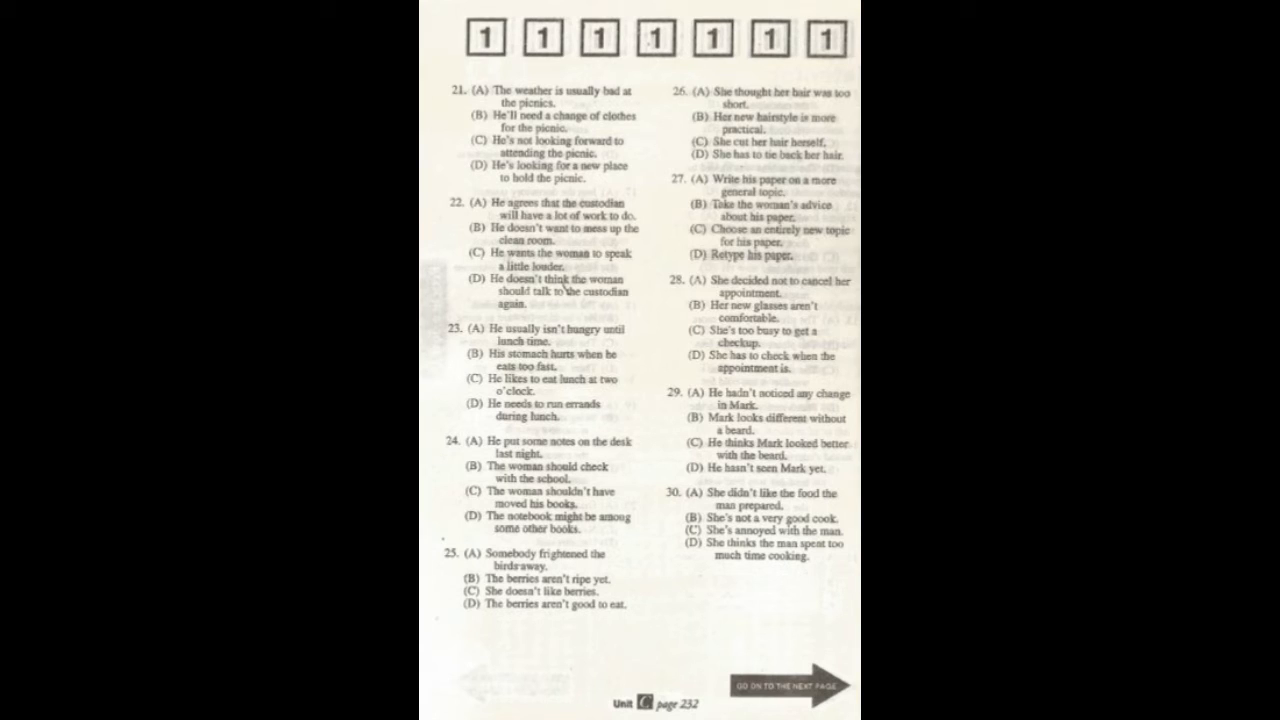
pyautogui.click(800, 686)
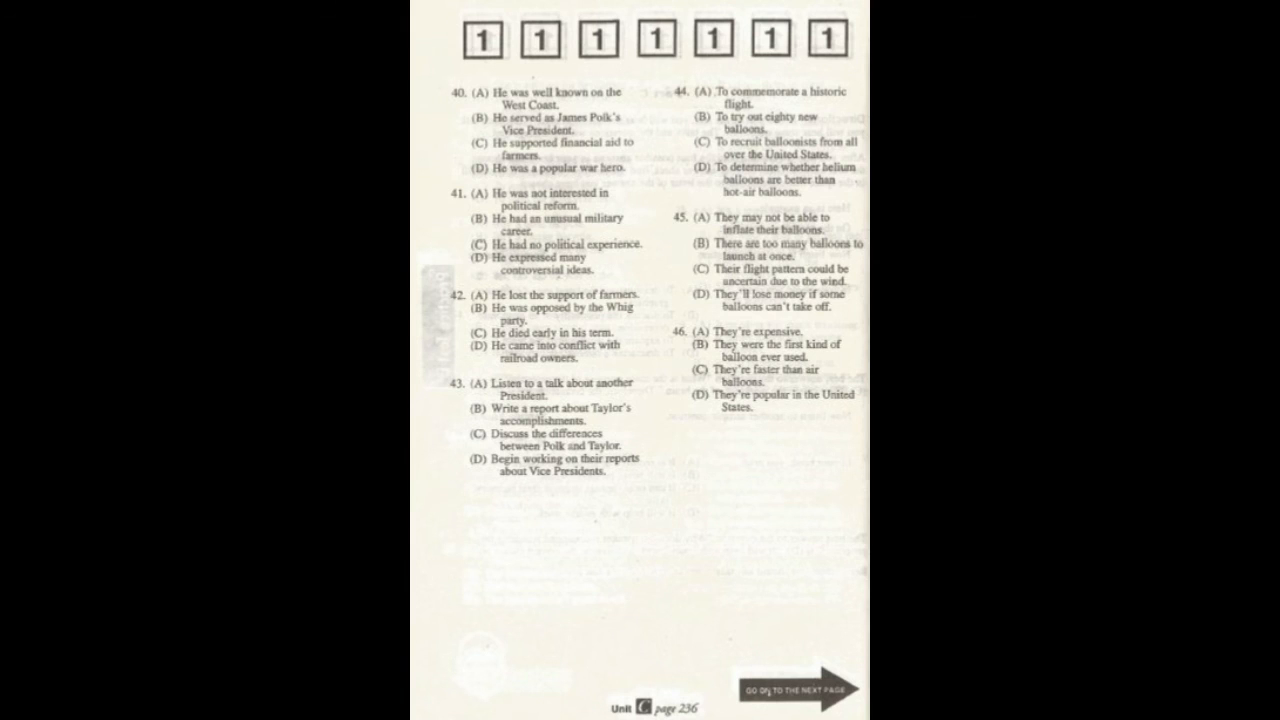
pyautogui.click(822, 696)
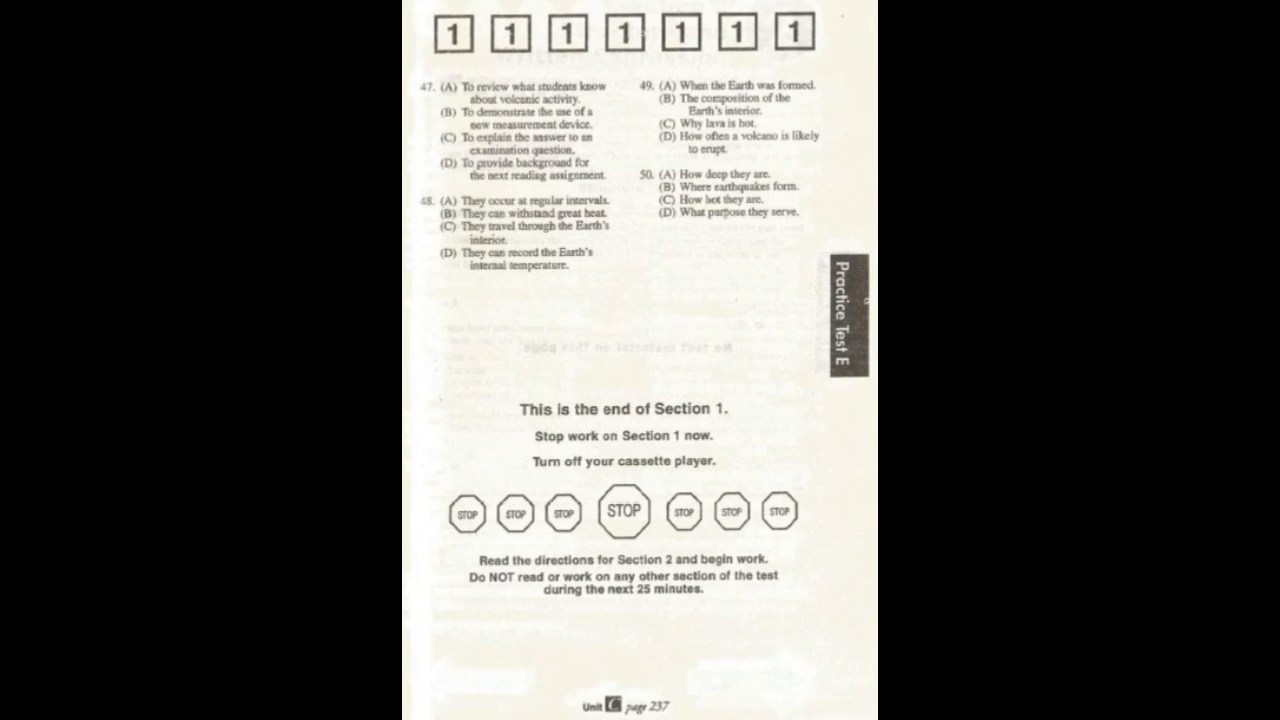